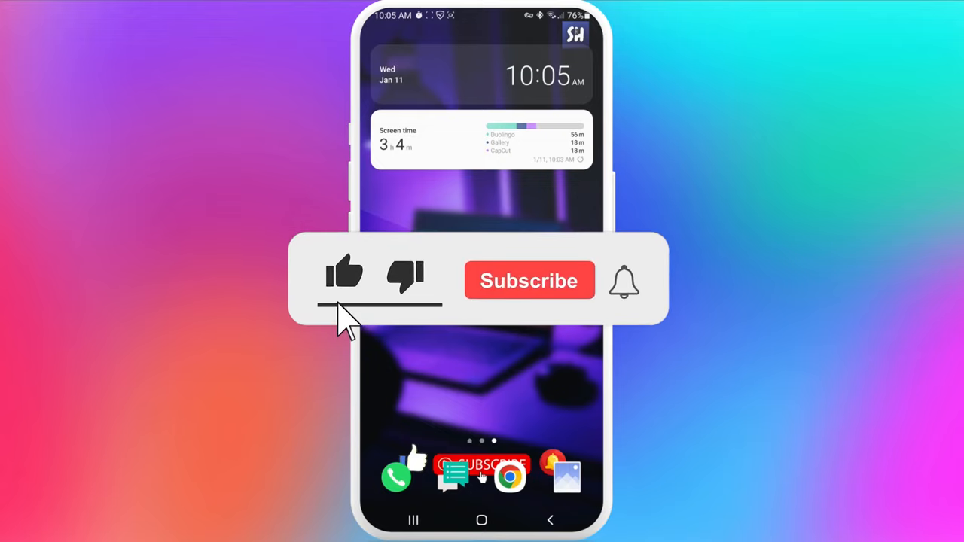
- Launch PicsArt and load the scribbled WhatsApp chat screenshot with its tools listed
left_click(529, 280)
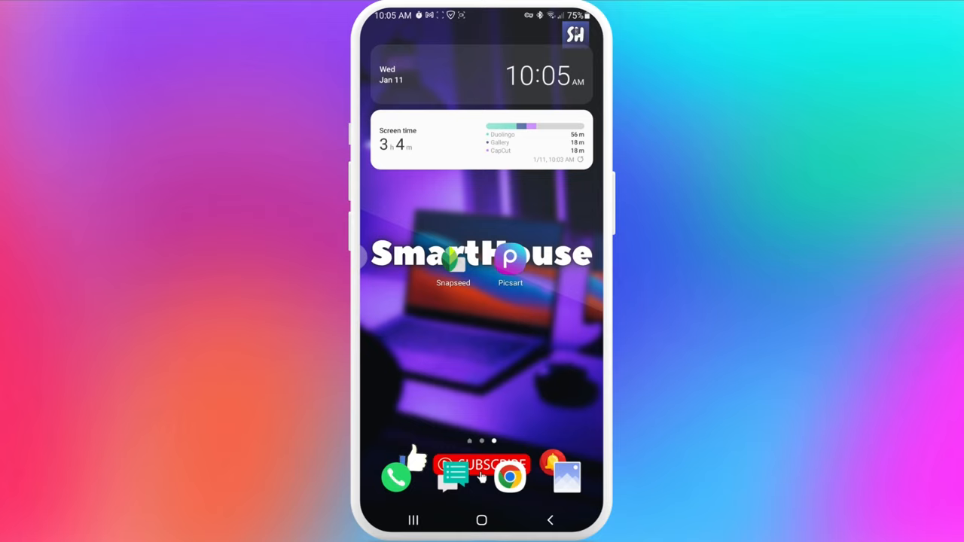
left_click(510, 260)
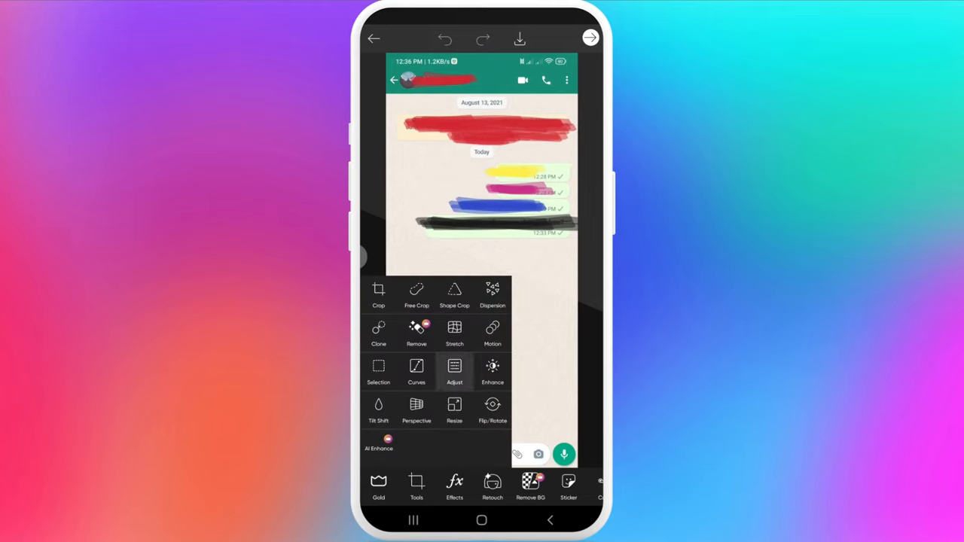
- Open the Adjust tool on the chat screenshot, with brightness at zero
left_click(454, 372)
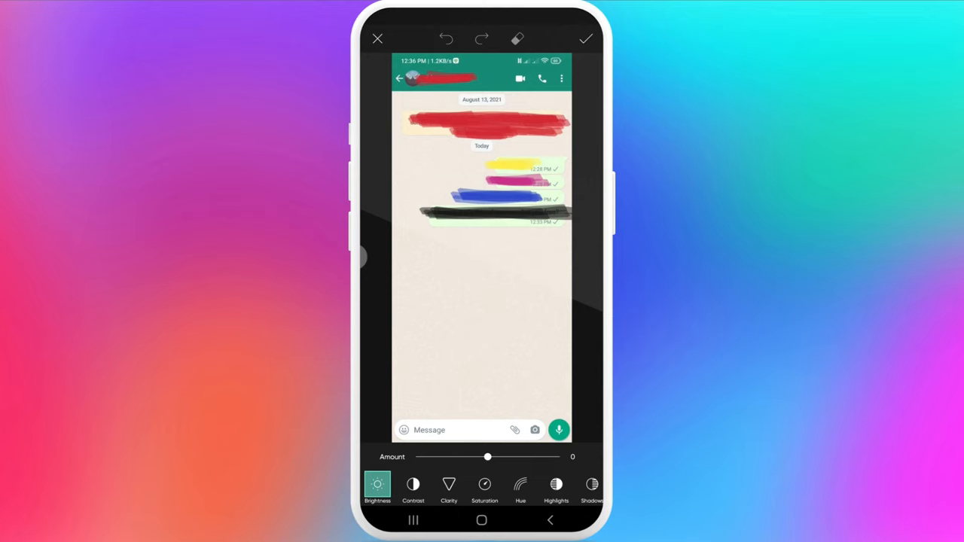
- Move the Brightness slider down to about -61, then up to 40
left_click_drag(487, 457, 450, 456)
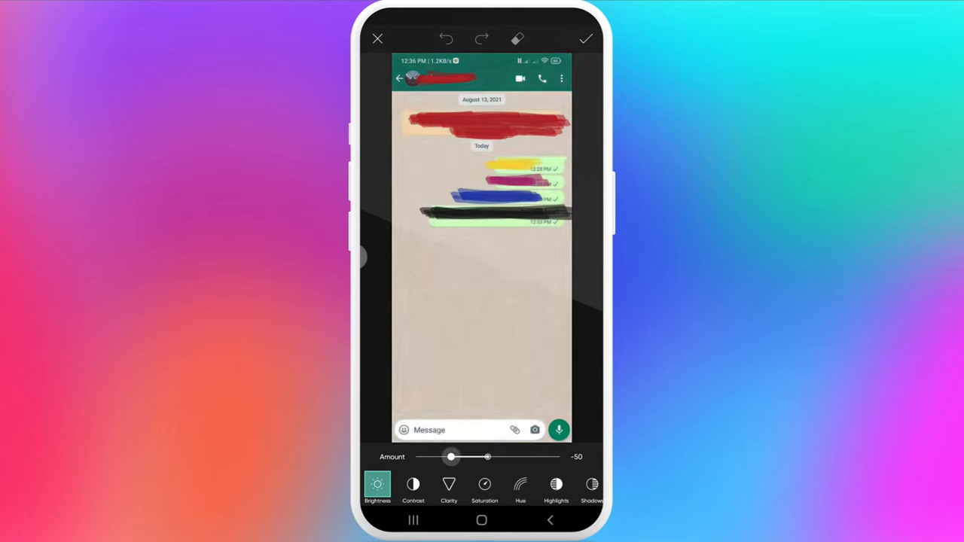
left_click_drag(452, 456, 443, 457)
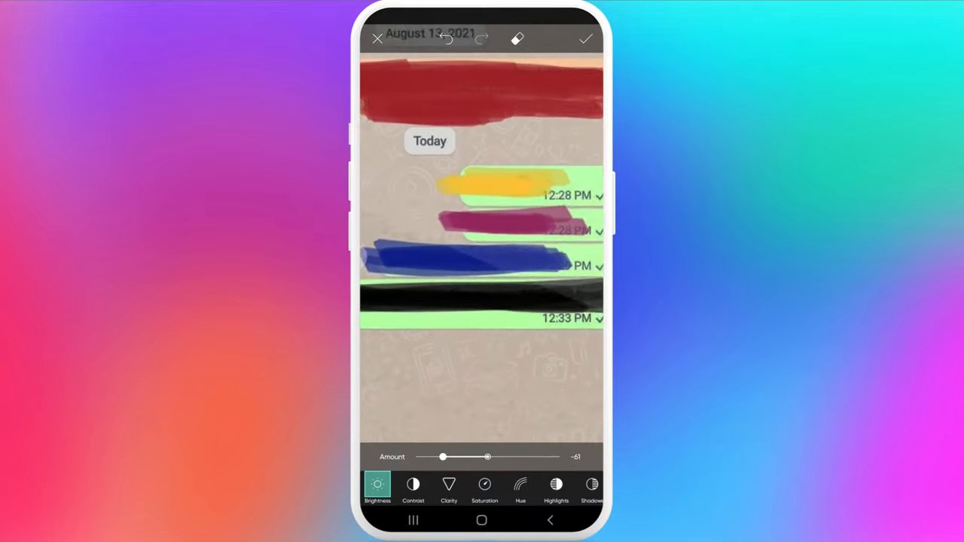
scroll("down", 3)
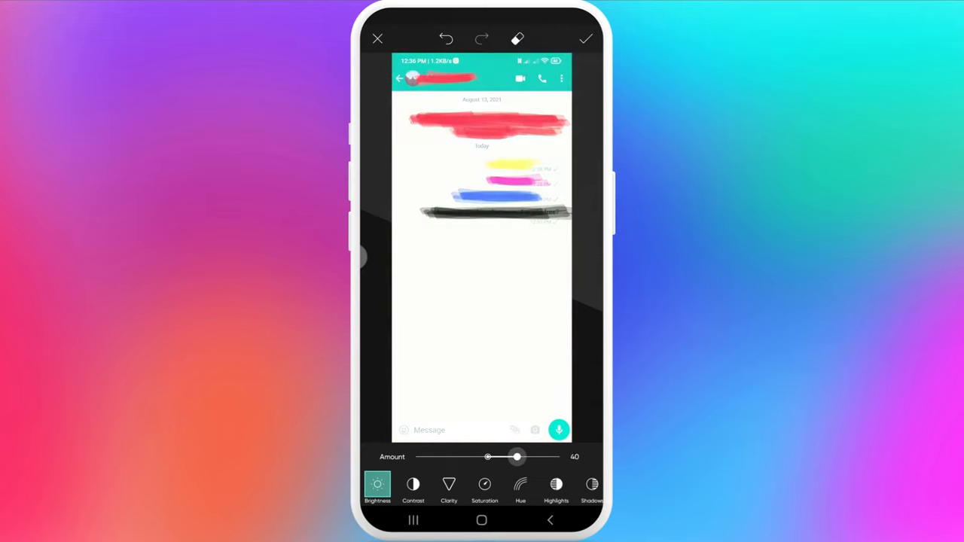
- Lower Contrast to -60, then move on to Saturation
left_click_drag(516, 457, 561, 456)
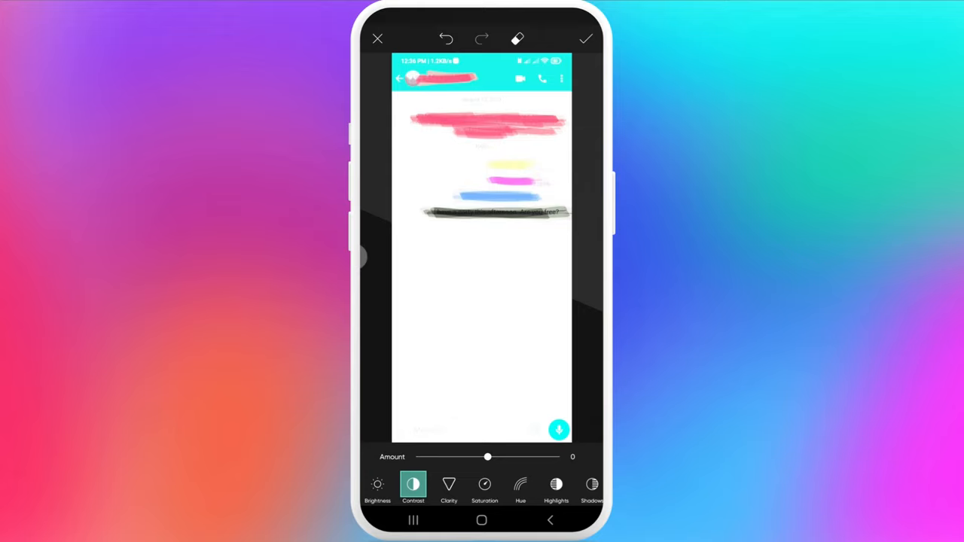
left_click_drag(488, 457, 450, 457)
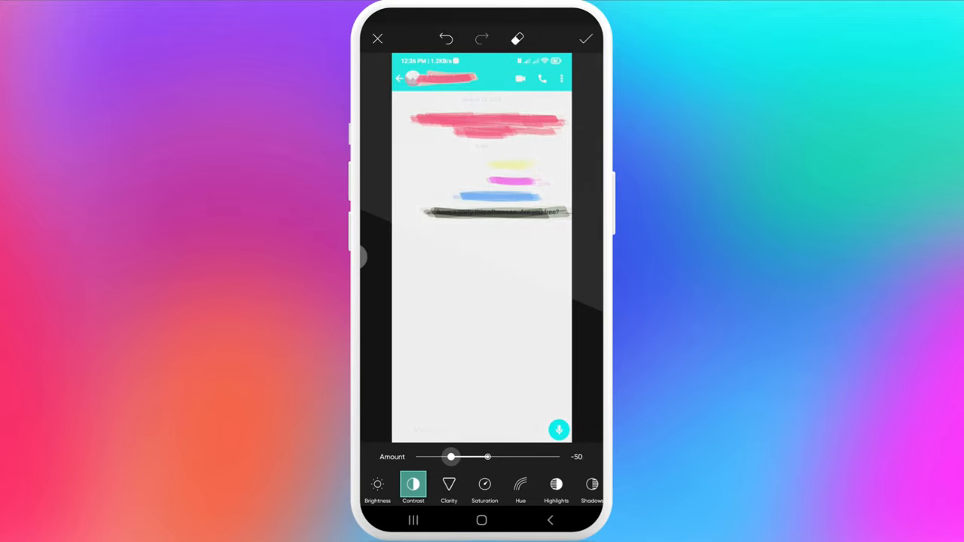
left_click_drag(451, 457, 444, 457)
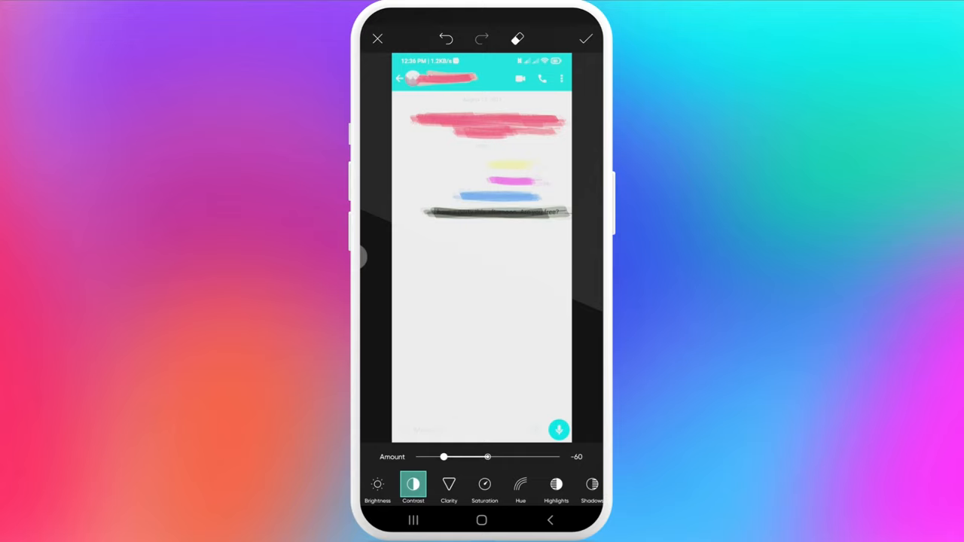
left_click(484, 489)
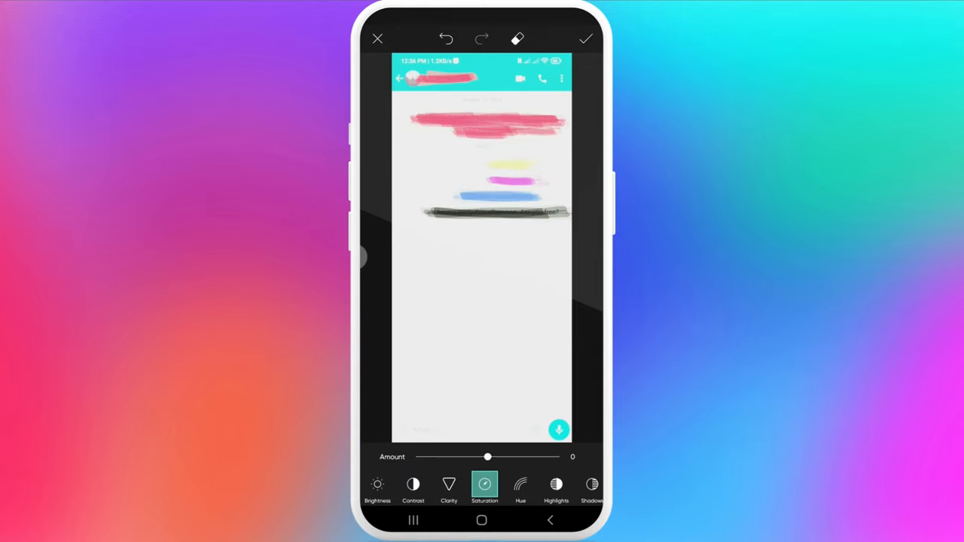
- Drag the Saturation slider left to mute the colored paint strokes
left_click_drag(487, 456, 457, 457)
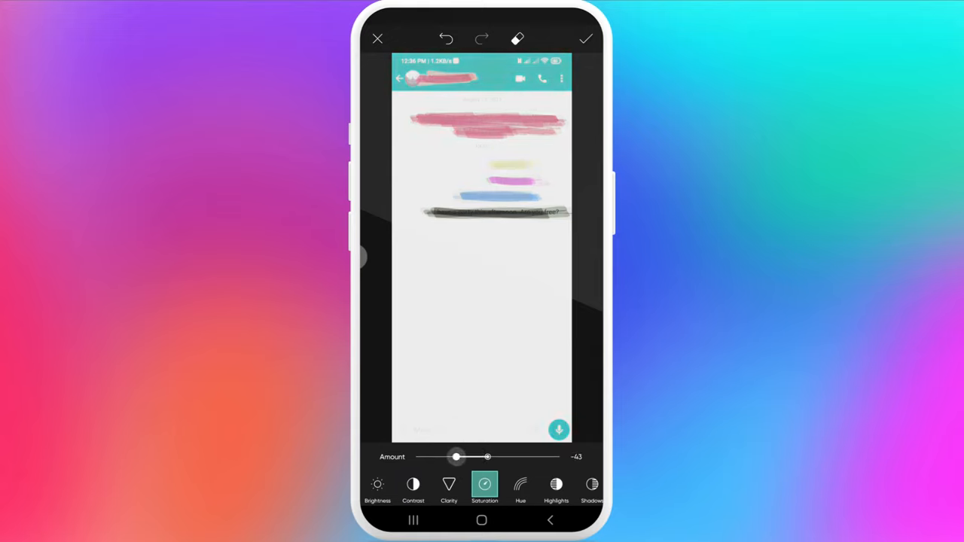
left_click_drag(457, 457, 442, 456)
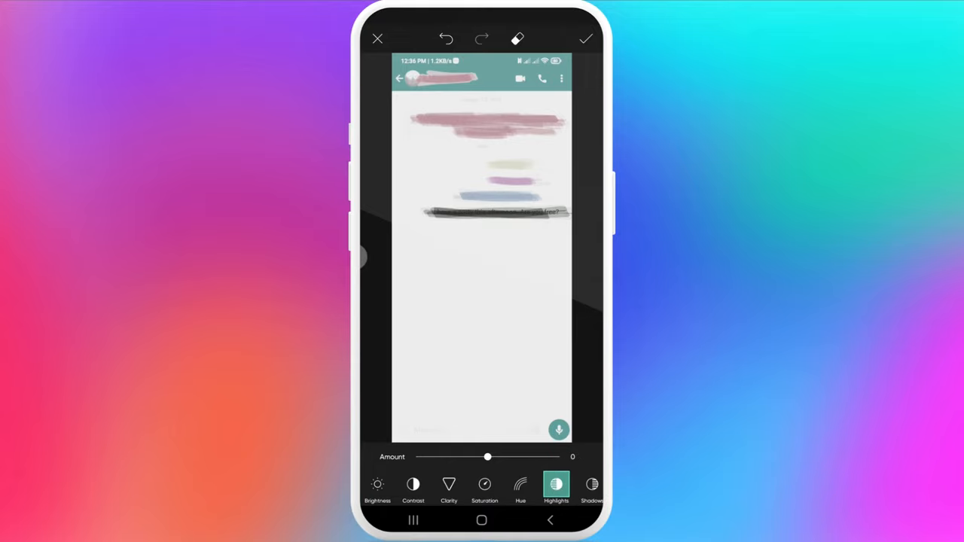
- Raise Highlights to 51, then move on to Shadows
left_click_drag(487, 456, 501, 457)
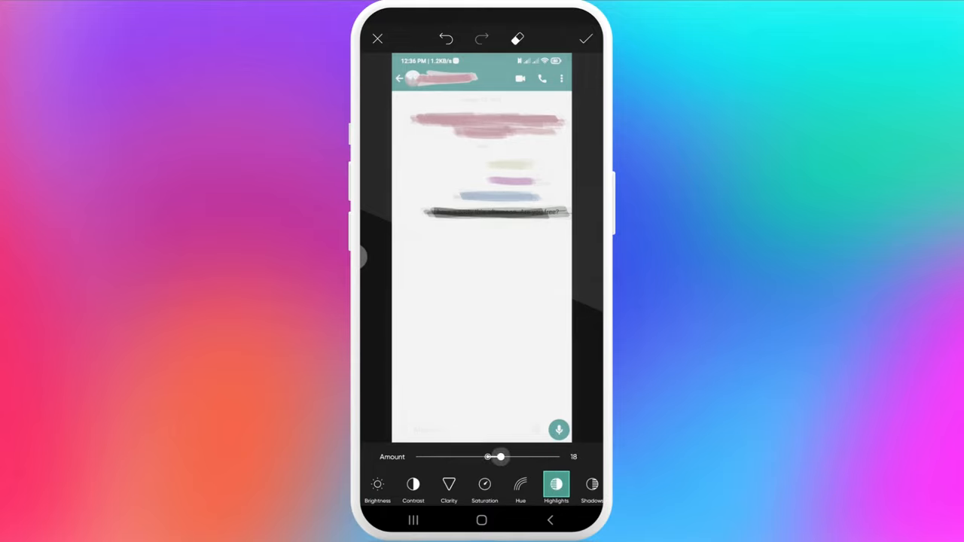
left_click_drag(498, 456, 515, 457)
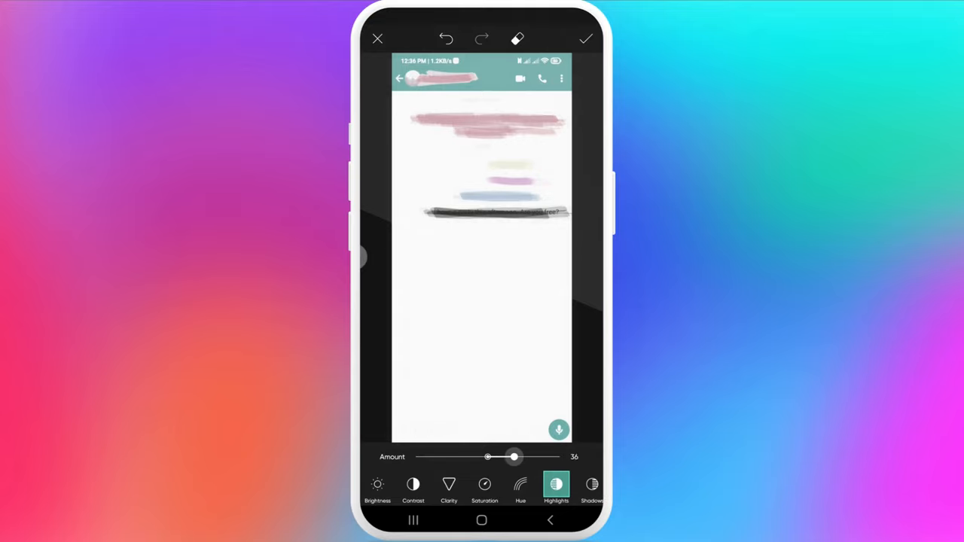
left_click_drag(515, 456, 523, 457)
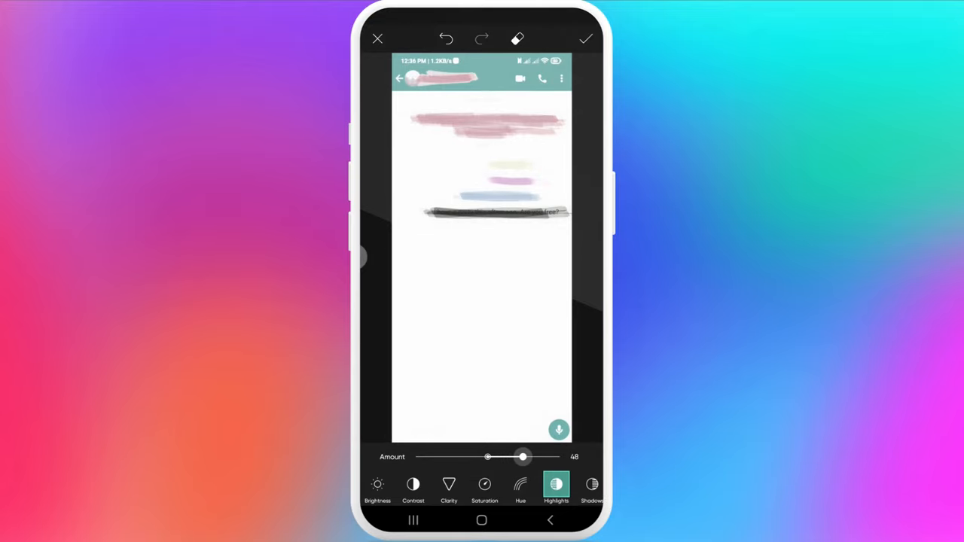
left_click_drag(523, 457, 525, 458)
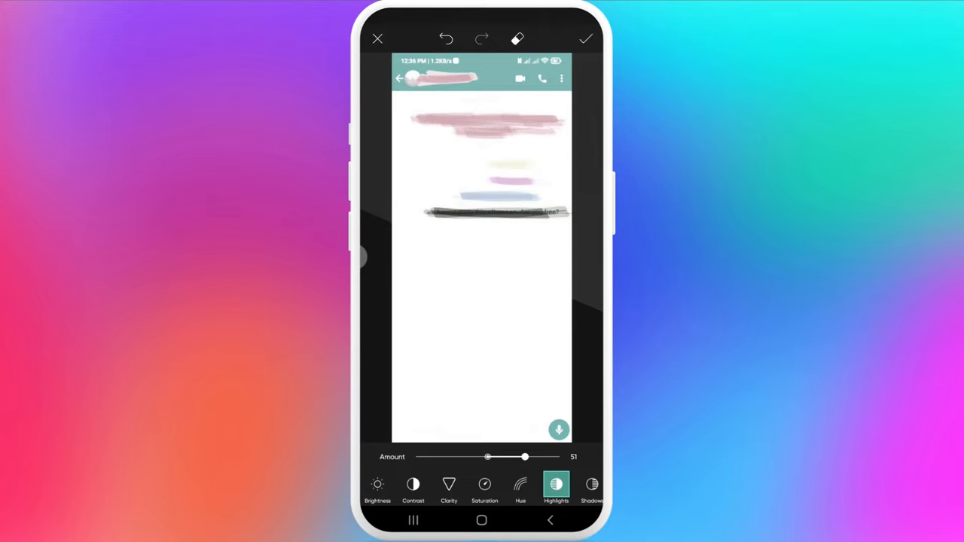
left_click(592, 485)
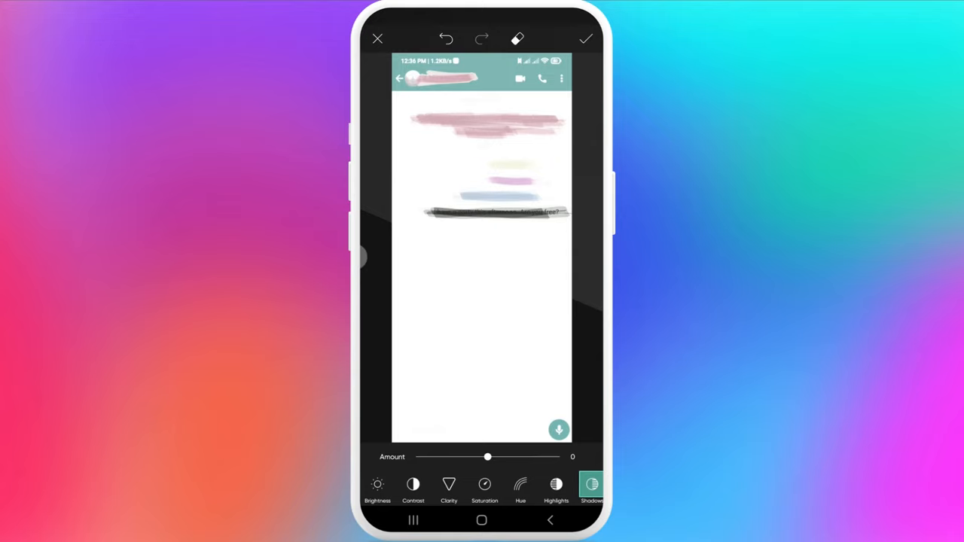
- Raise Shadows to 18 to expose words under the black stroke
left_click_drag(487, 457, 498, 456)
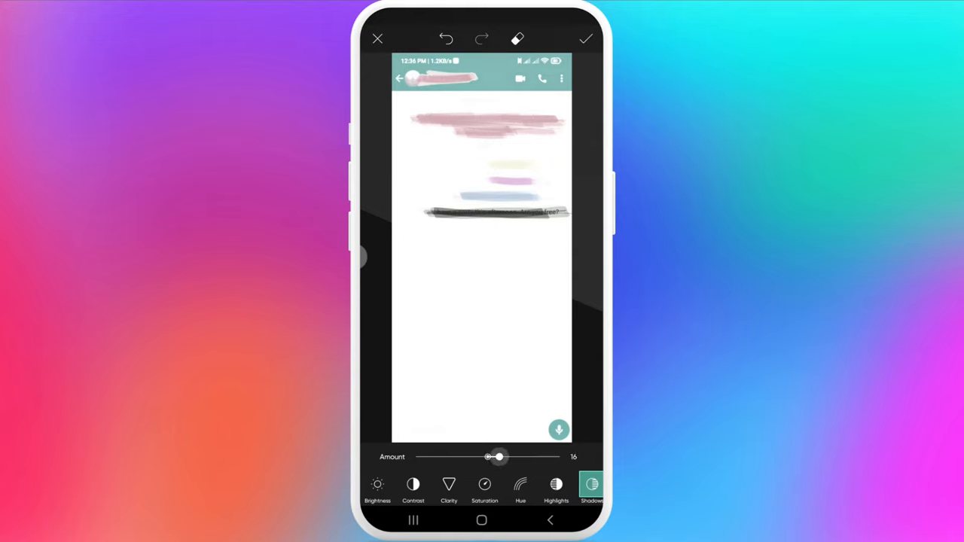
left_click_drag(496, 457, 501, 456)
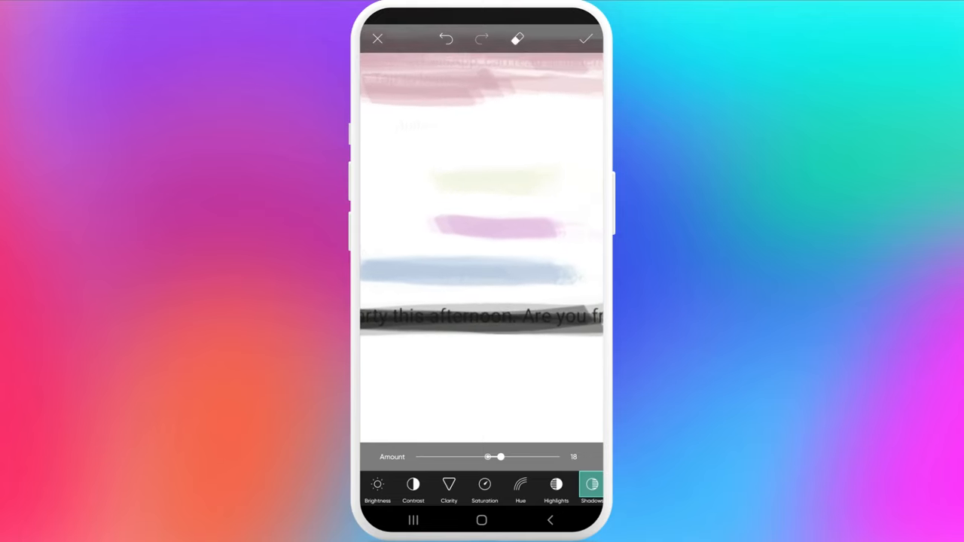
scroll("down", 3)
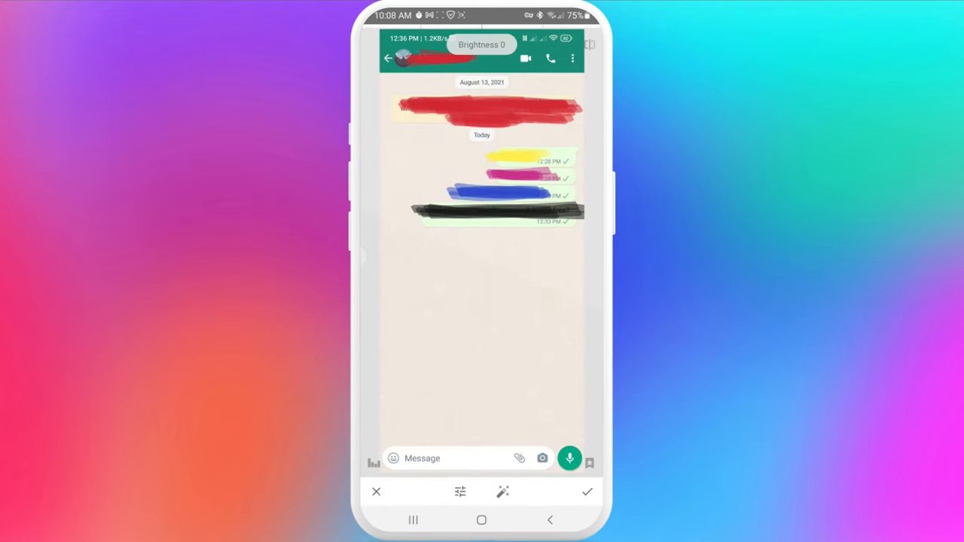
- Load the screenshot into Snapseed's Tune Image and drop Brightness to -94
left_click(459, 492)
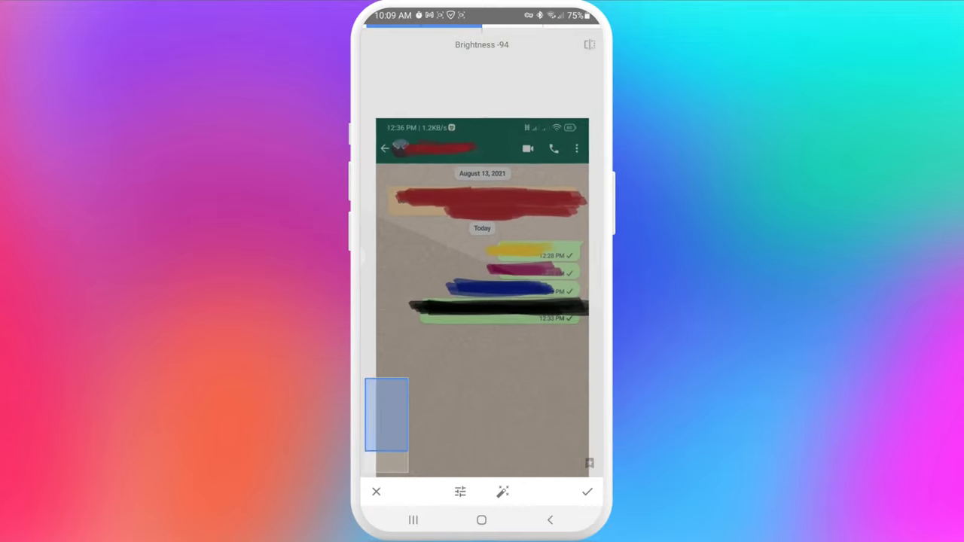
- Raise Brightness high and set Contrast to -85 in Tune Image
left_click(461, 491)
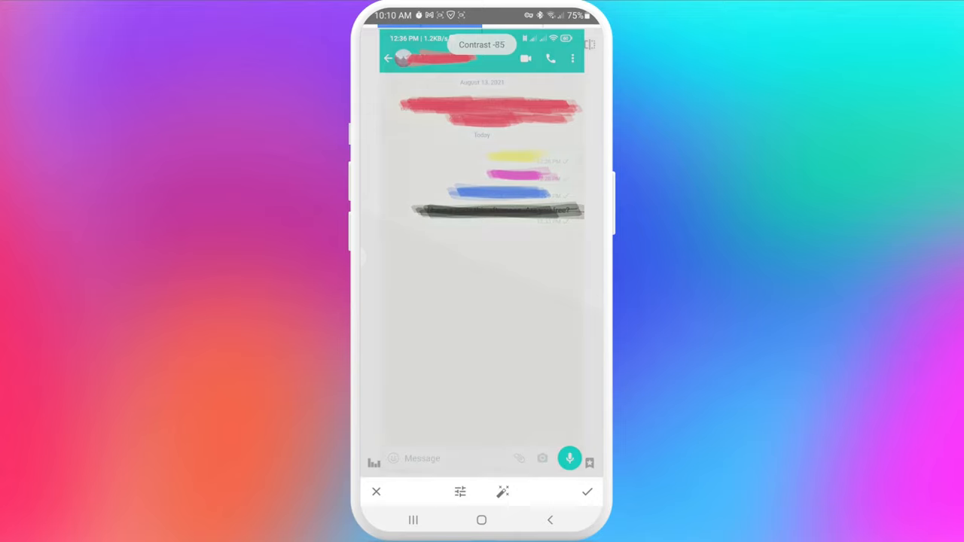
- Set Saturation to -70 and review the list: brightness +90, contrast -90
left_click(461, 491)
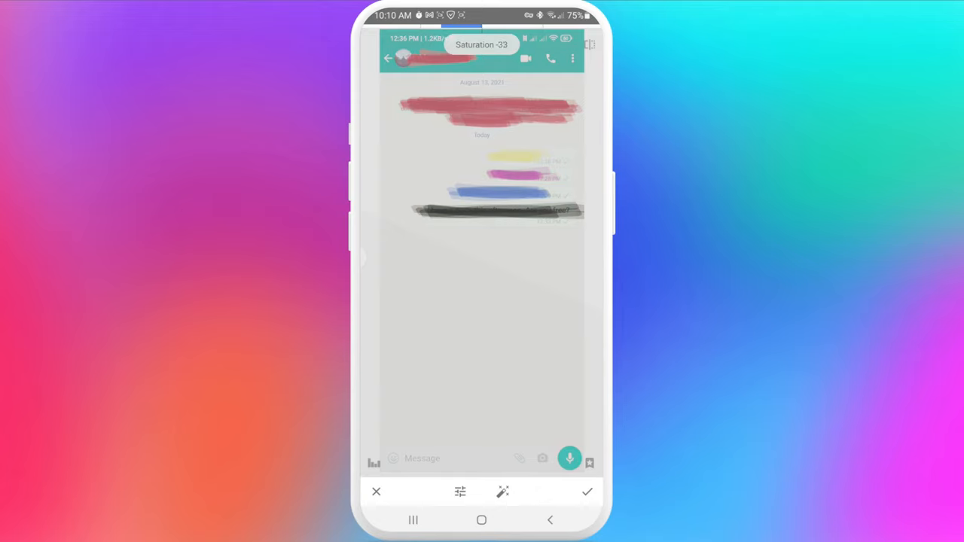
left_click(460, 492)
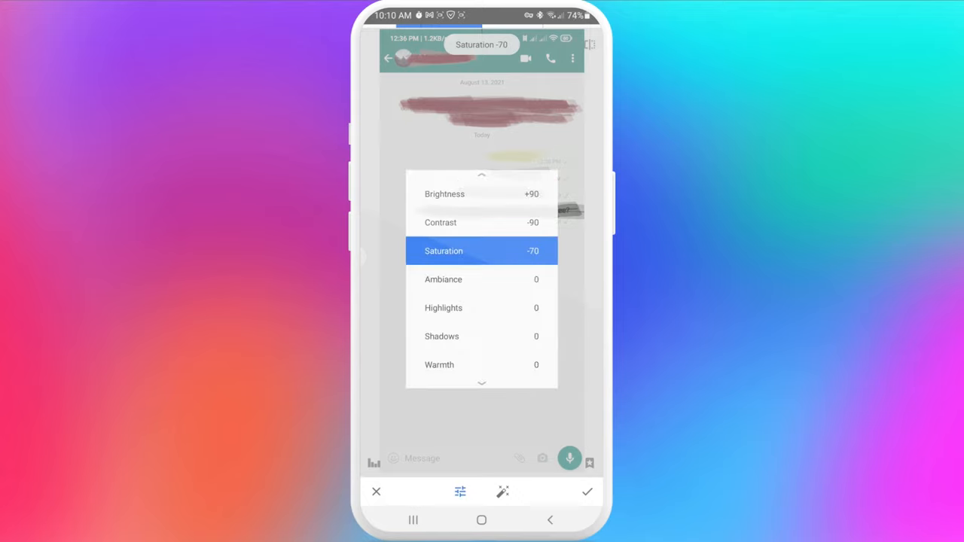